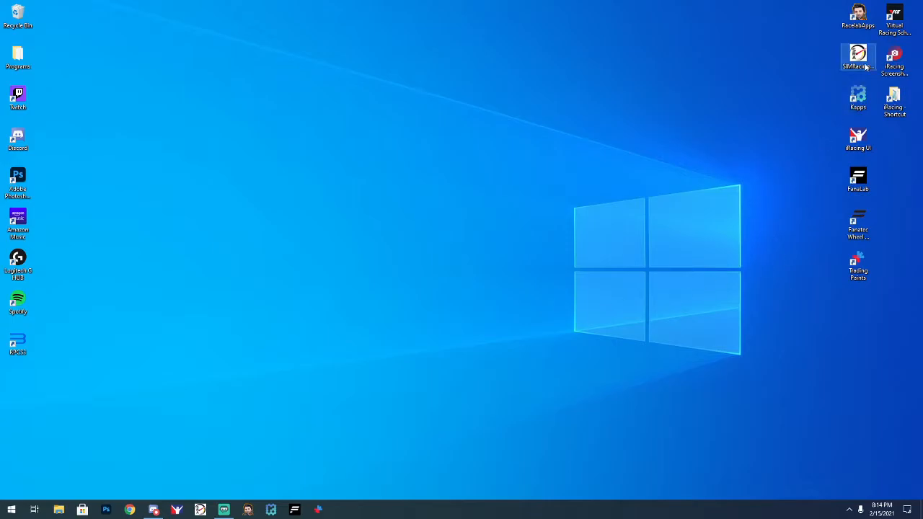
# Start the SIMRacingApps launcher from its desktop shortcut
pyautogui.doubleClick(858, 58)
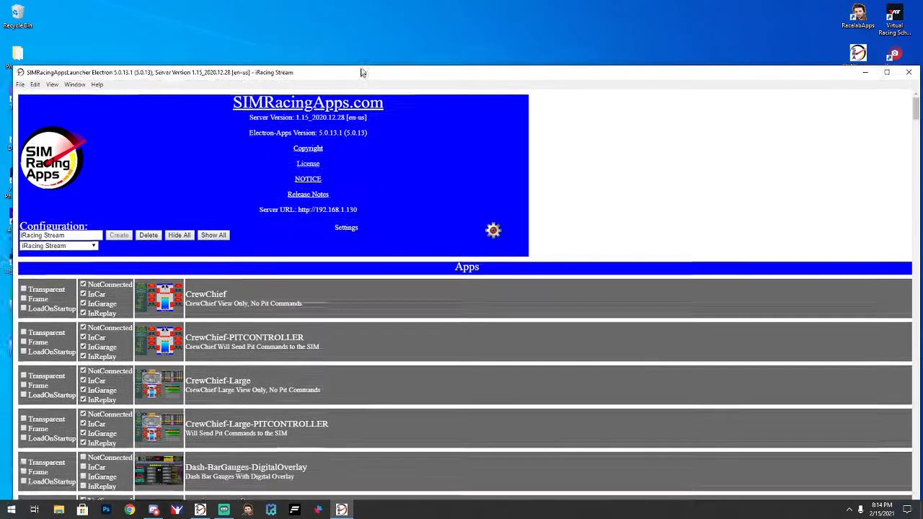
# Maximize the launcher and keep Racing Stream selected in the Configuration dropdown
pyautogui.click(887, 72)
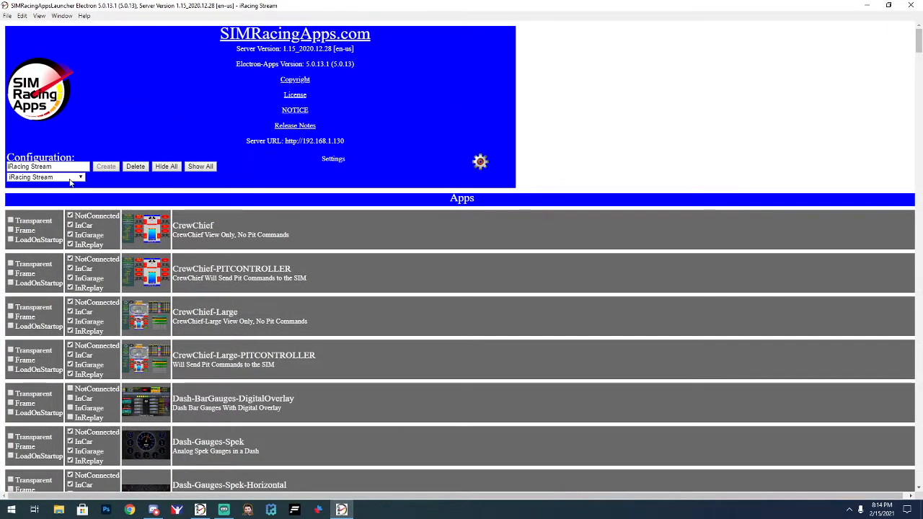
pyautogui.click(80, 177)
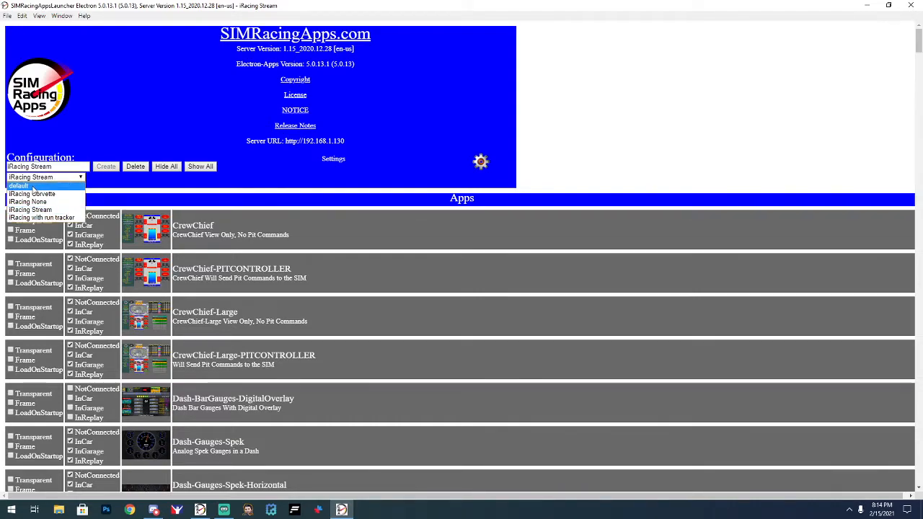
pyautogui.click(30, 209)
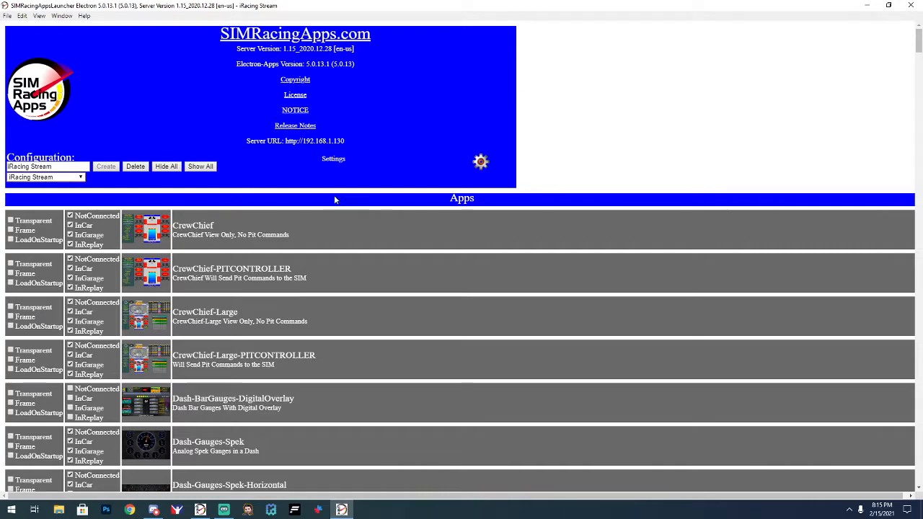
pyautogui.moveTo(481, 161)
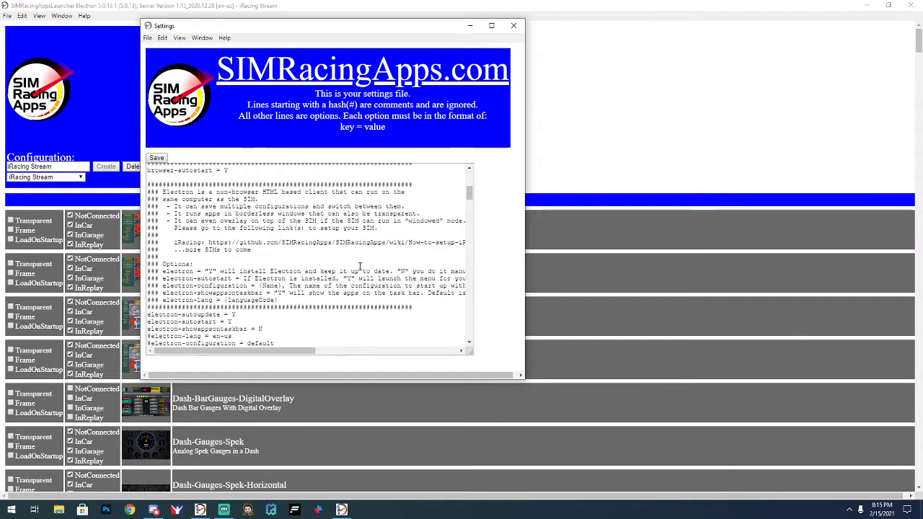
pyautogui.scroll(-3)
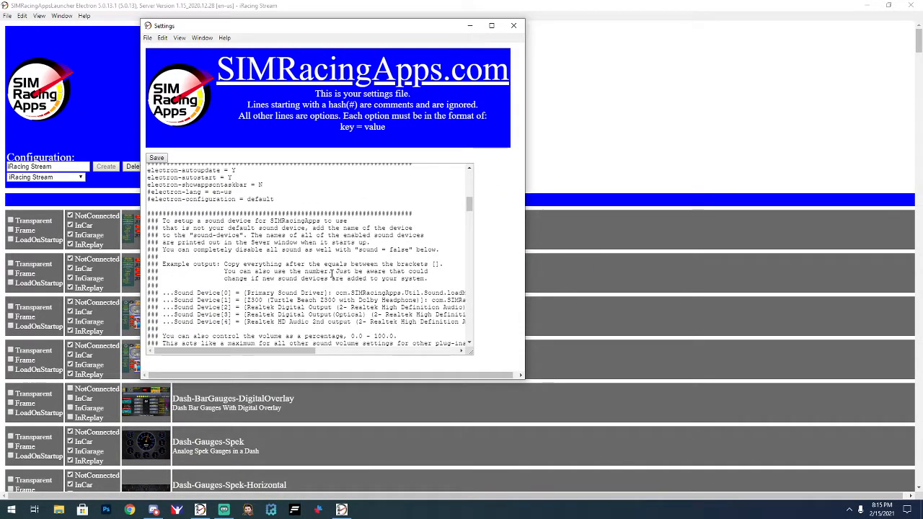
pyautogui.scroll(-3)
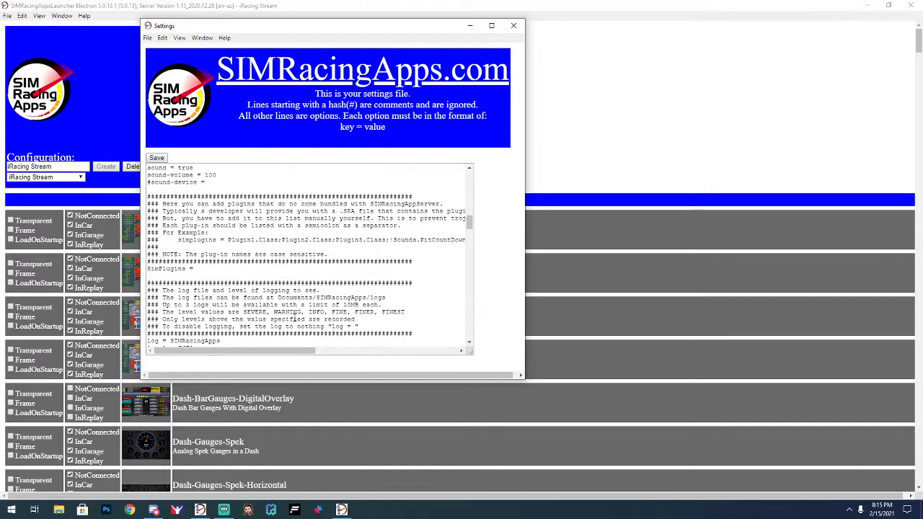
pyautogui.scroll(-3)
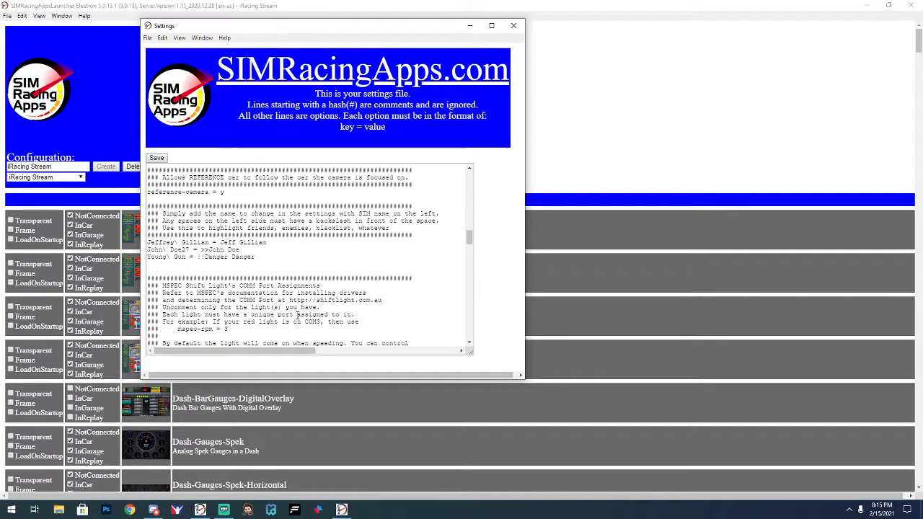
pyautogui.scroll(-3)
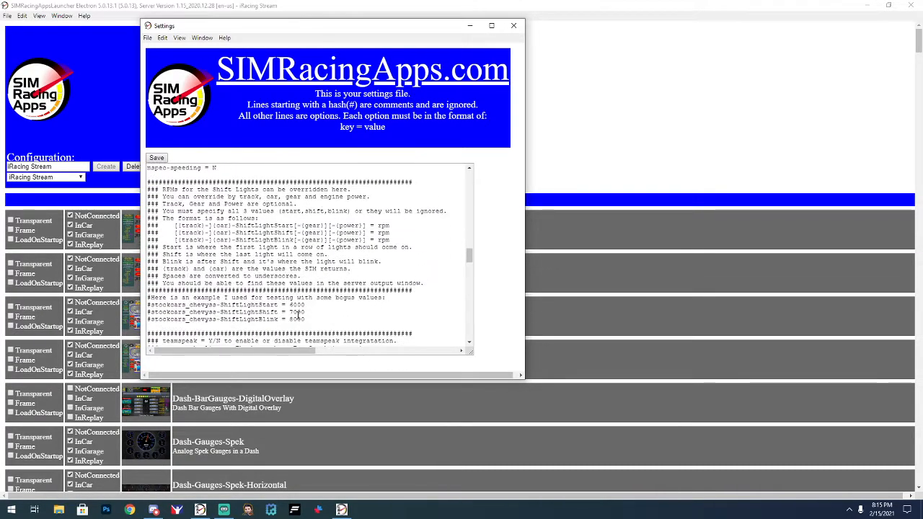
pyautogui.scroll(-3)
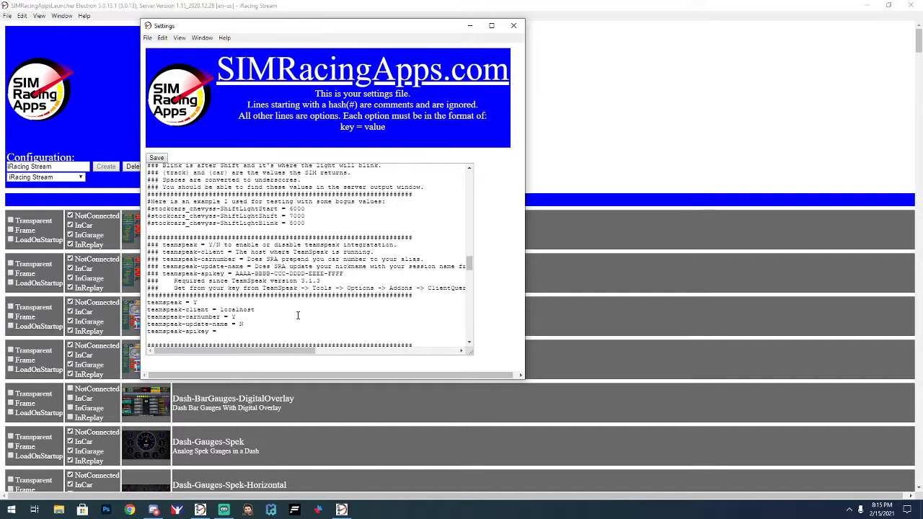
pyautogui.scroll(-3)
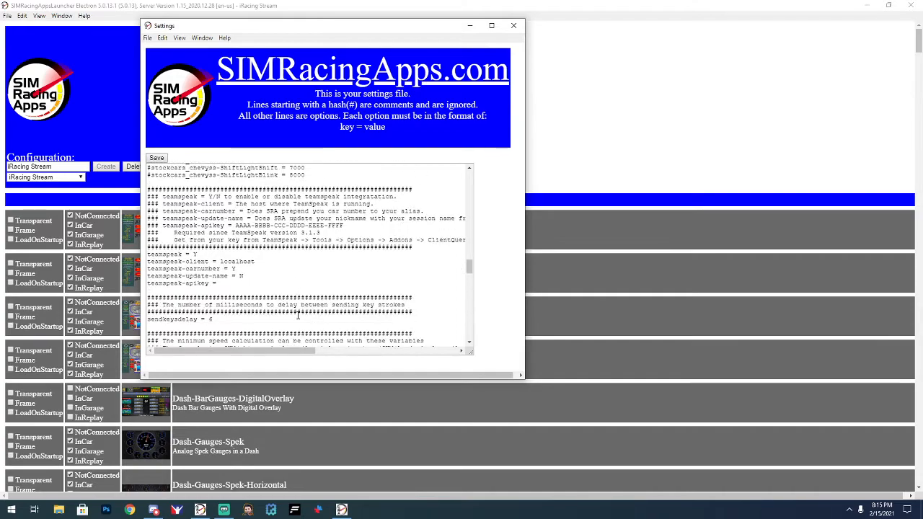
pyautogui.scroll(-3)
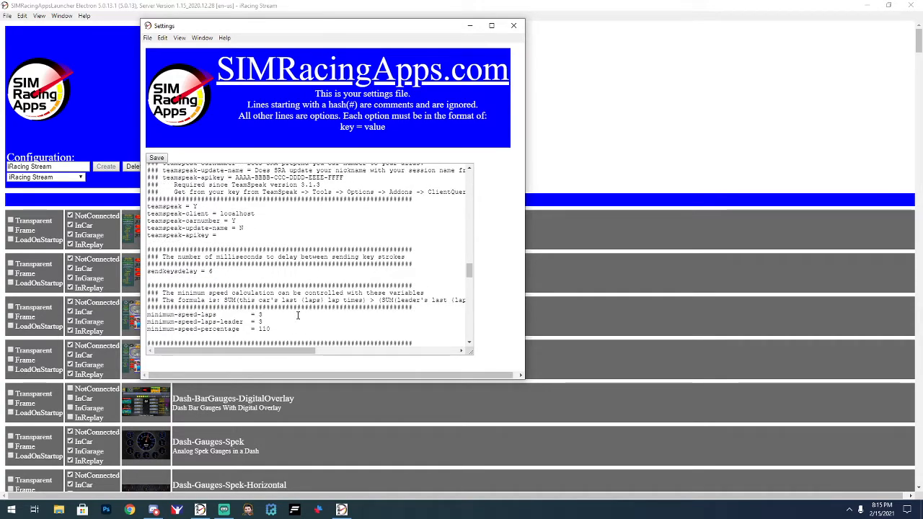
pyautogui.scroll(-3)
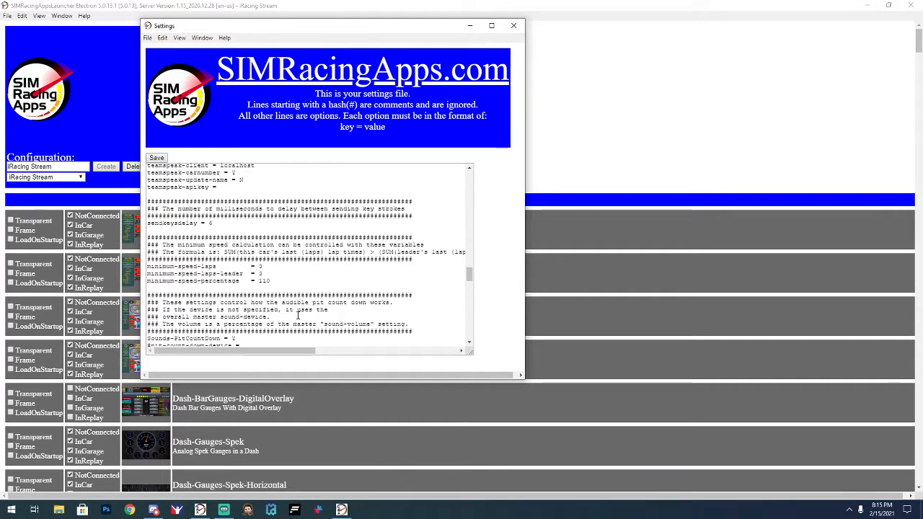
pyautogui.scroll(-3)
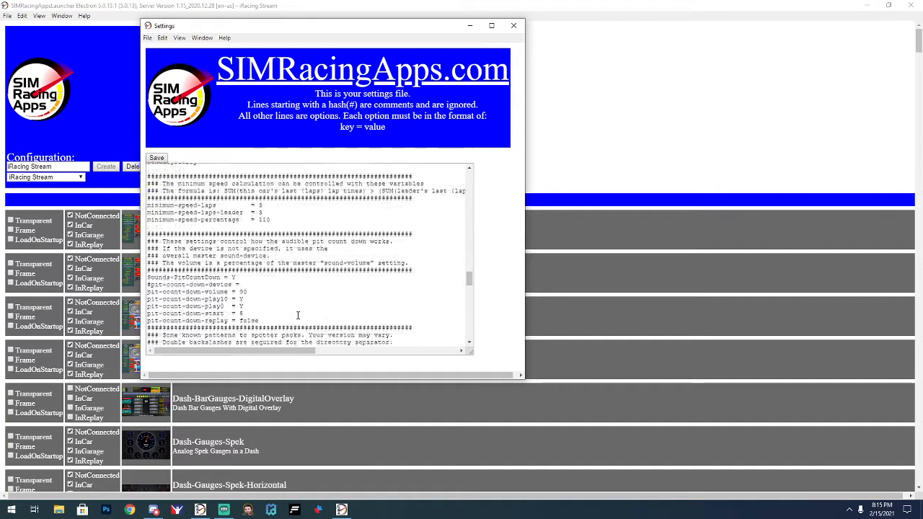
pyautogui.scroll(-3)
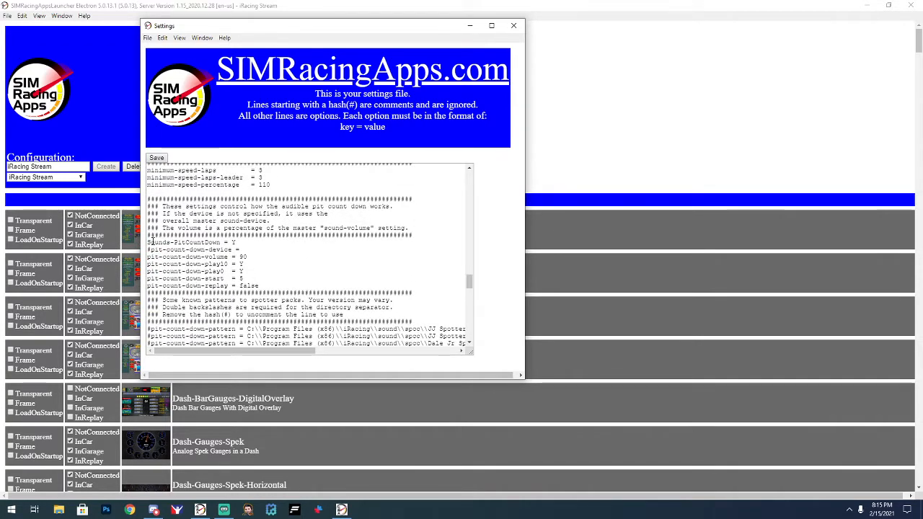
pyautogui.moveTo(148, 242); pyautogui.dragTo(246, 263)
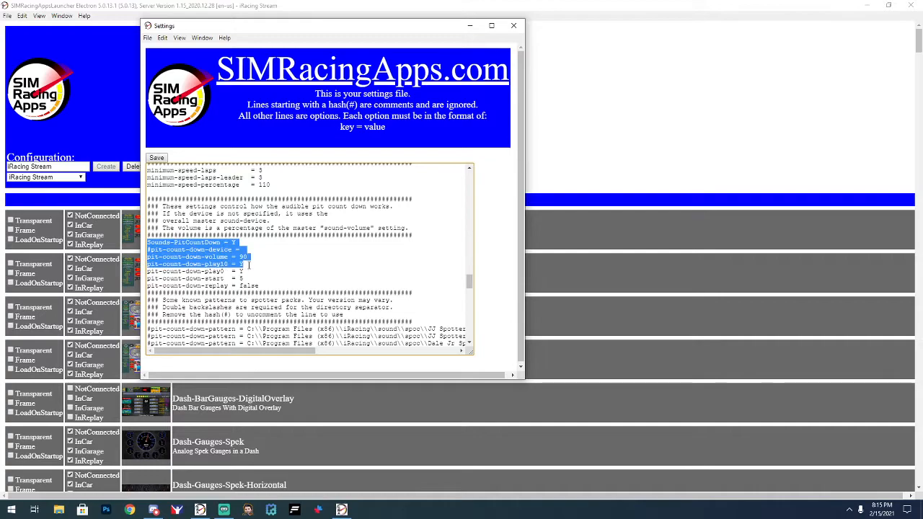
pyautogui.moveTo(238, 262); pyautogui.dragTo(260, 286)
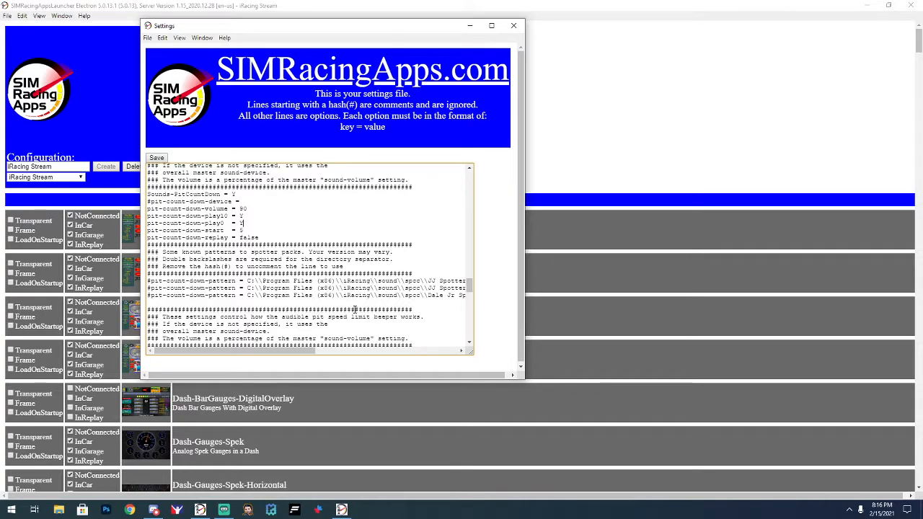
# Review the pit speed limit beeper settings and close the settings window
pyautogui.scroll(-3)
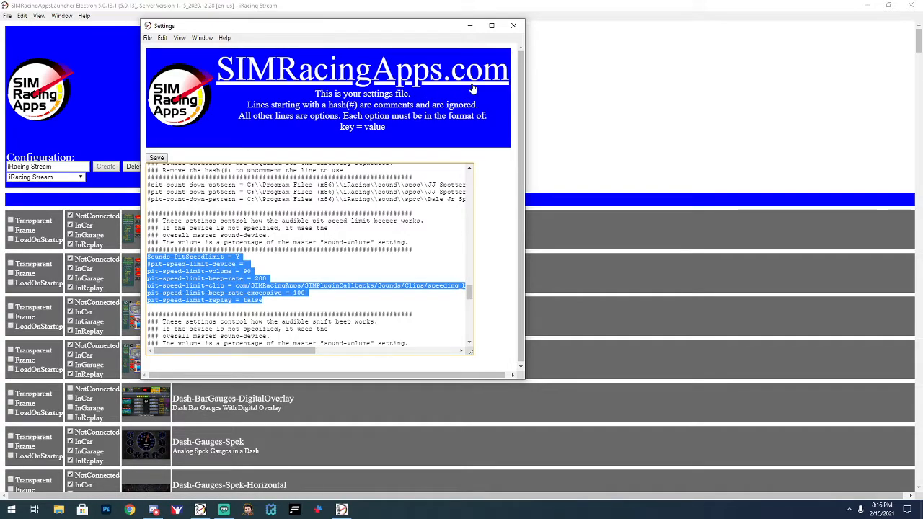
pyautogui.click(513, 26)
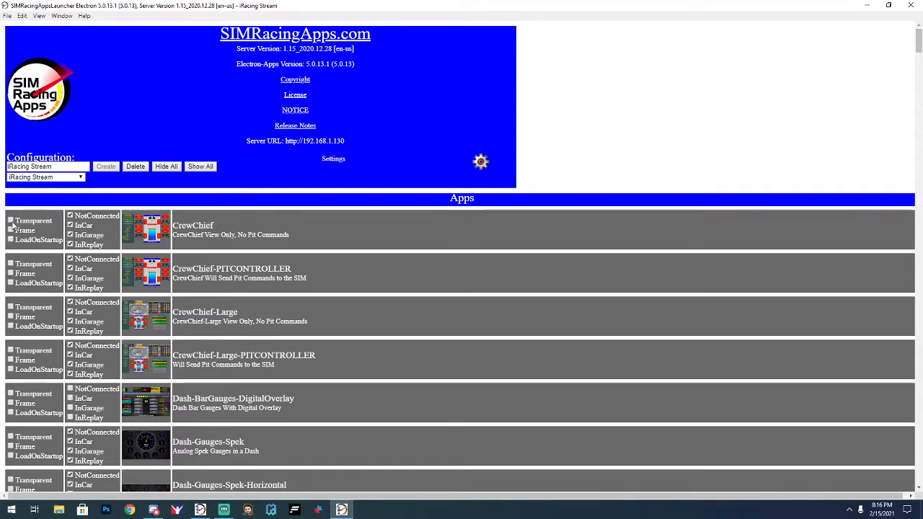
# Scroll the launcher app list down to the NASCAR-Digital-Dash entry
pyautogui.click(71, 216)
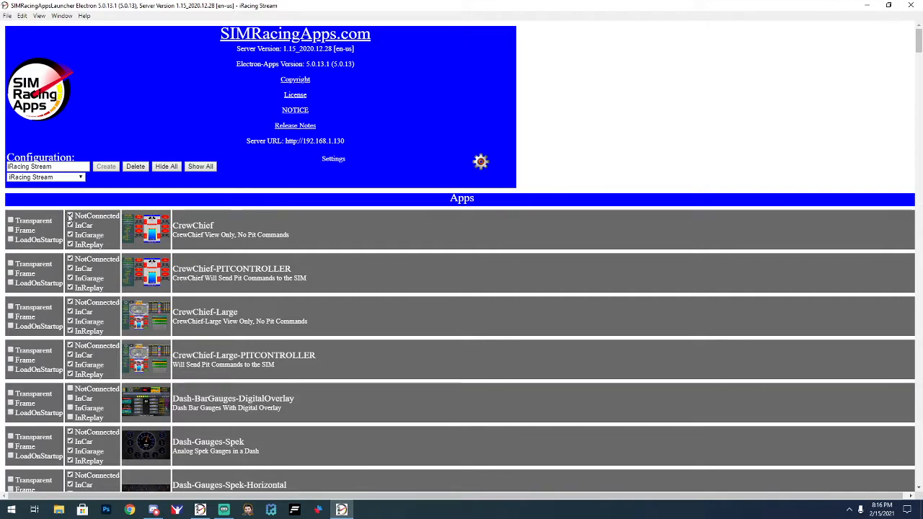
pyautogui.click(71, 216)
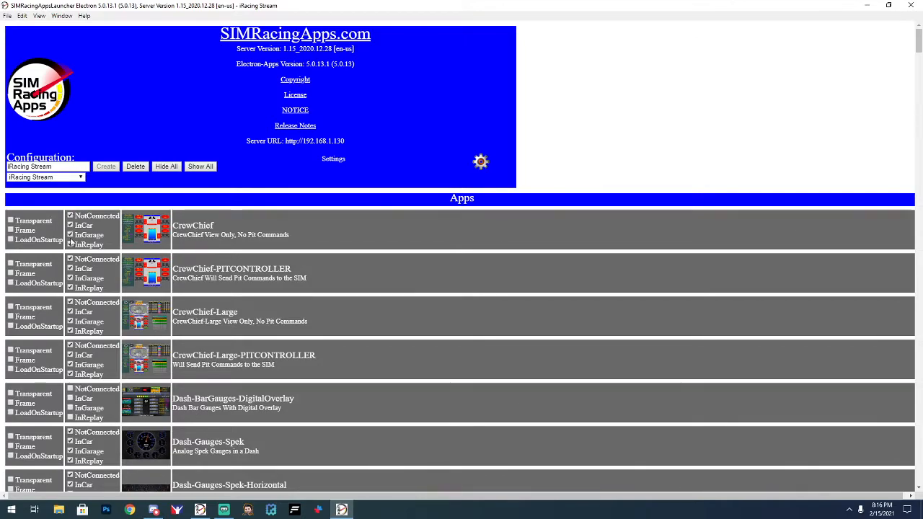
pyautogui.scroll(-3)
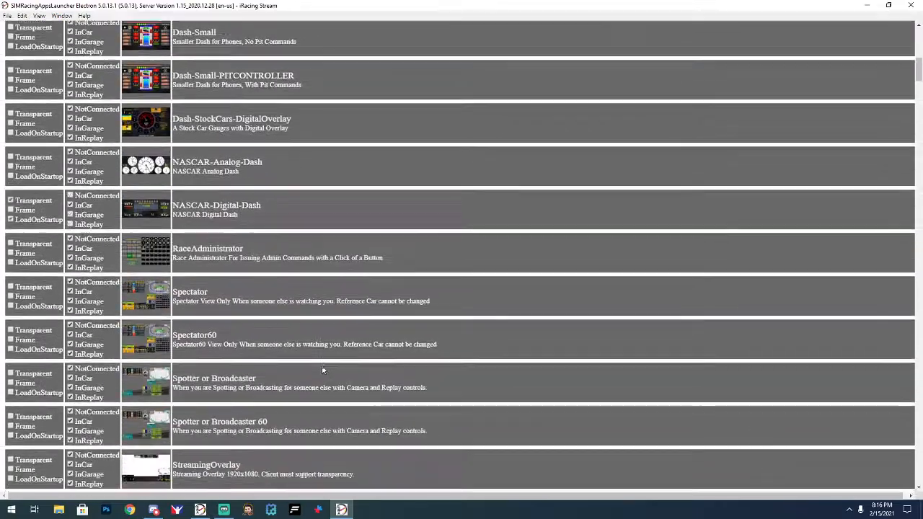
pyautogui.scroll(-3)
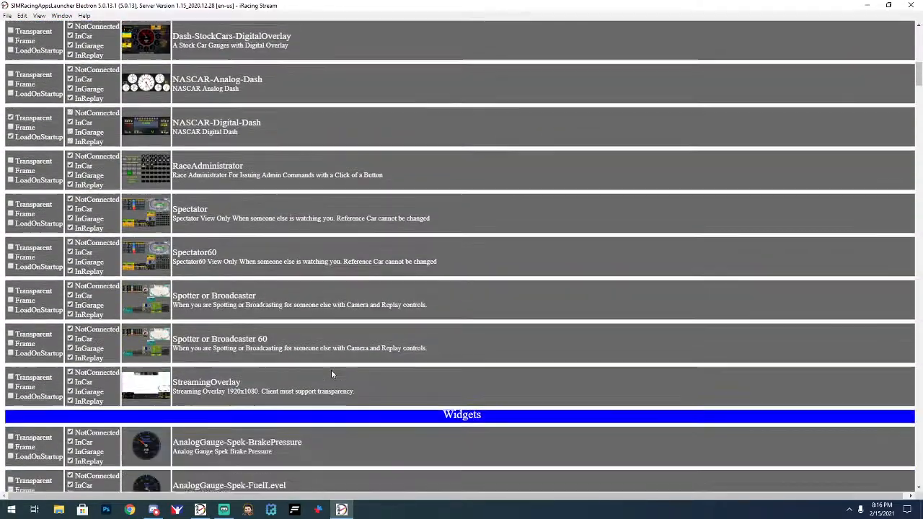
pyautogui.scroll(-3)
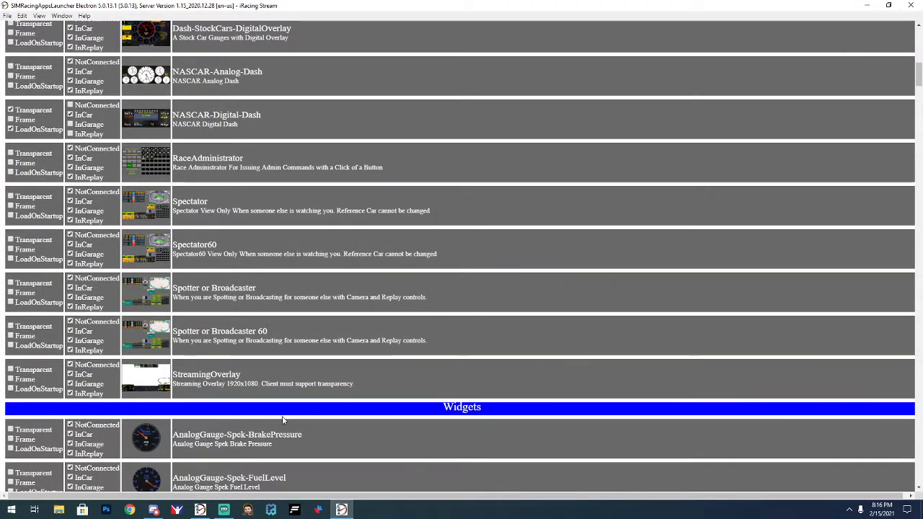
pyautogui.scroll(3)
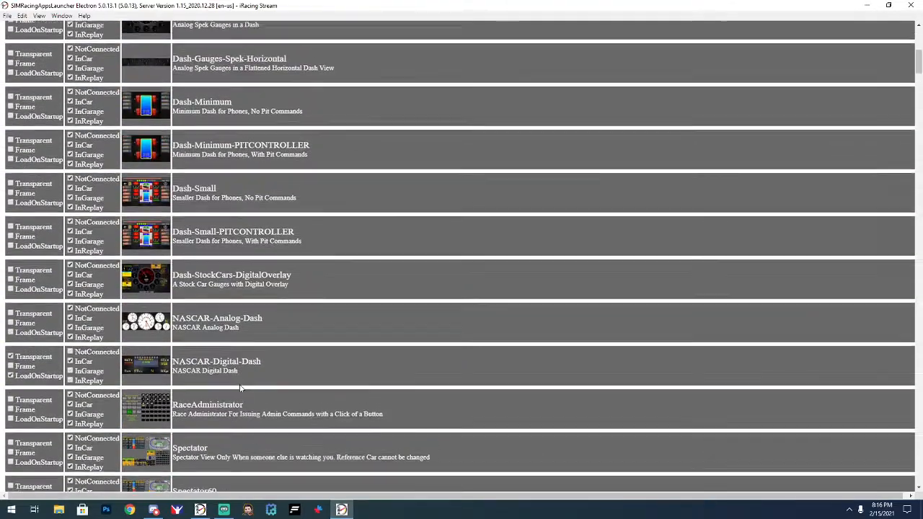
pyautogui.scroll(3)
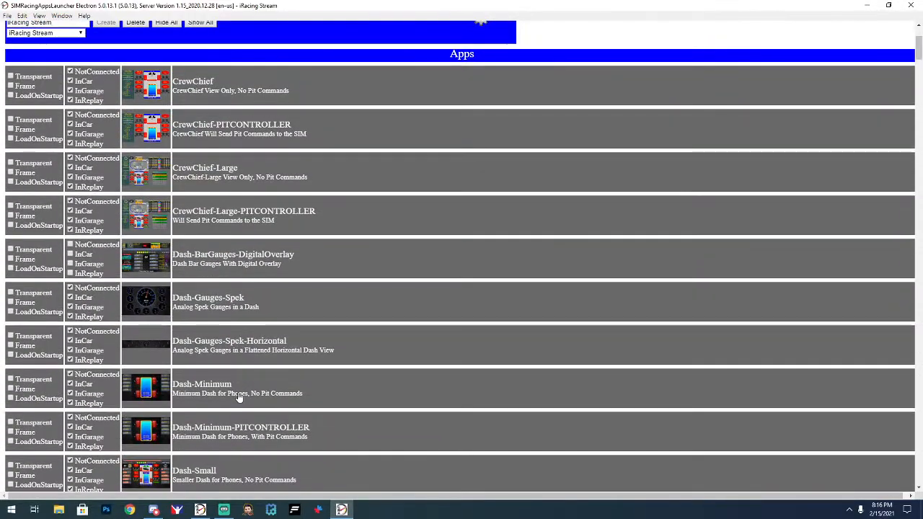
pyautogui.scroll(-3)
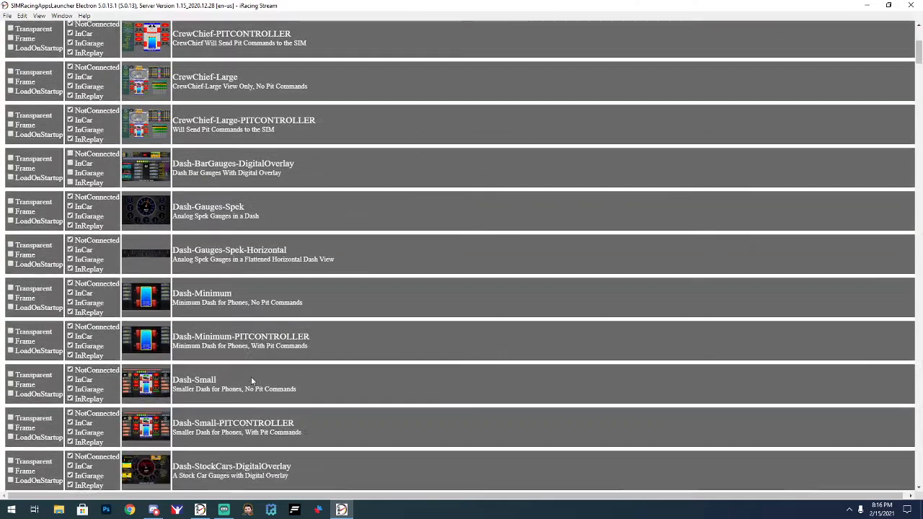
pyautogui.scroll(-3)
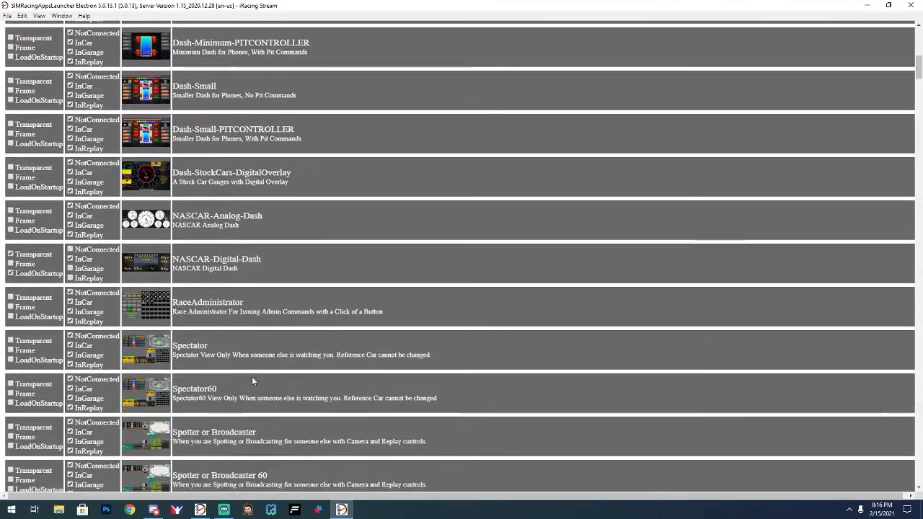
pyautogui.moveTo(248, 267)
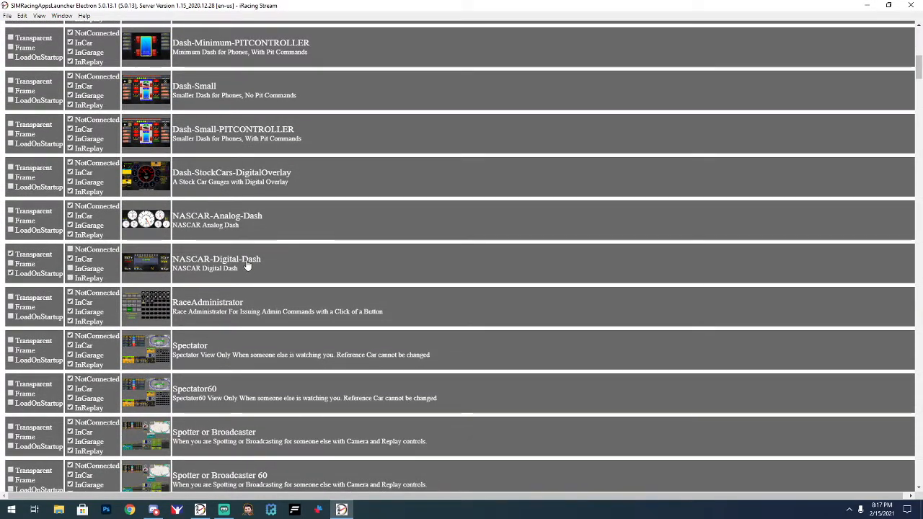
# Set NASCAR-Digital-Dash to Transparent and LoadOnStartup, leaving Frame unticked
pyautogui.click(11, 254)
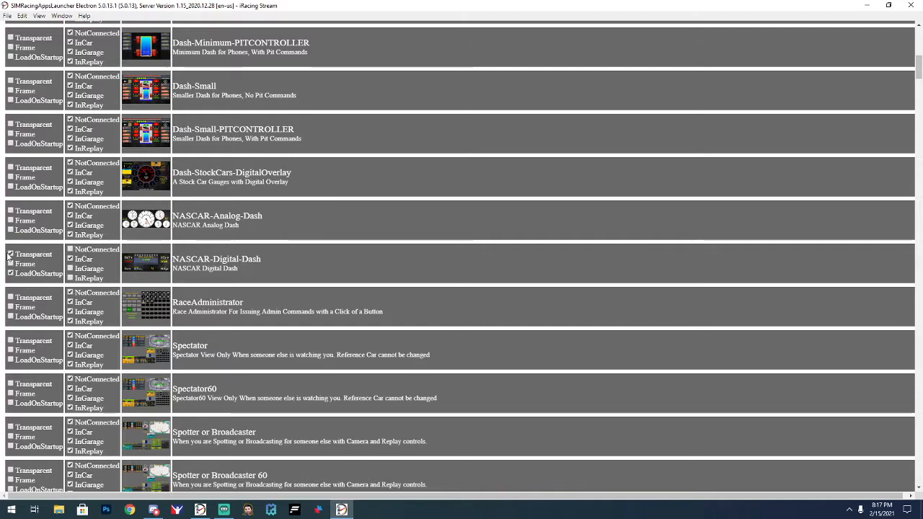
pyautogui.click(12, 253)
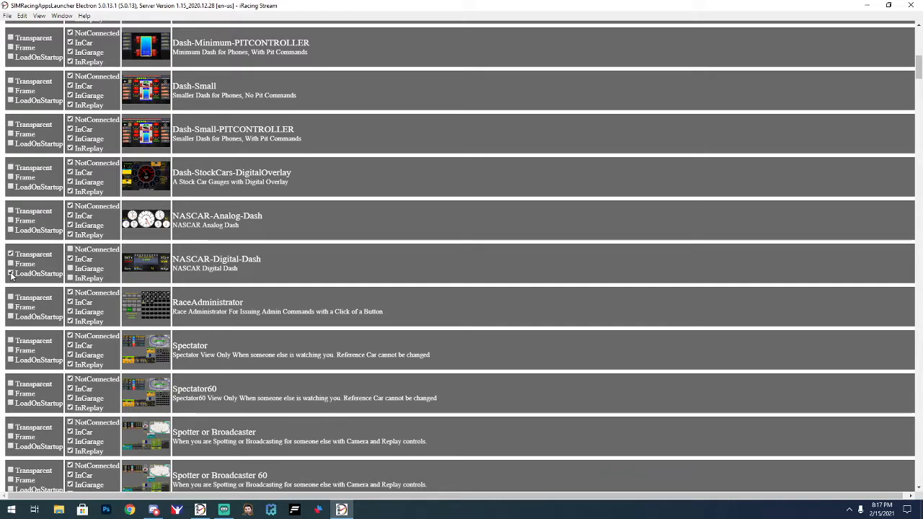
pyautogui.click(69, 268)
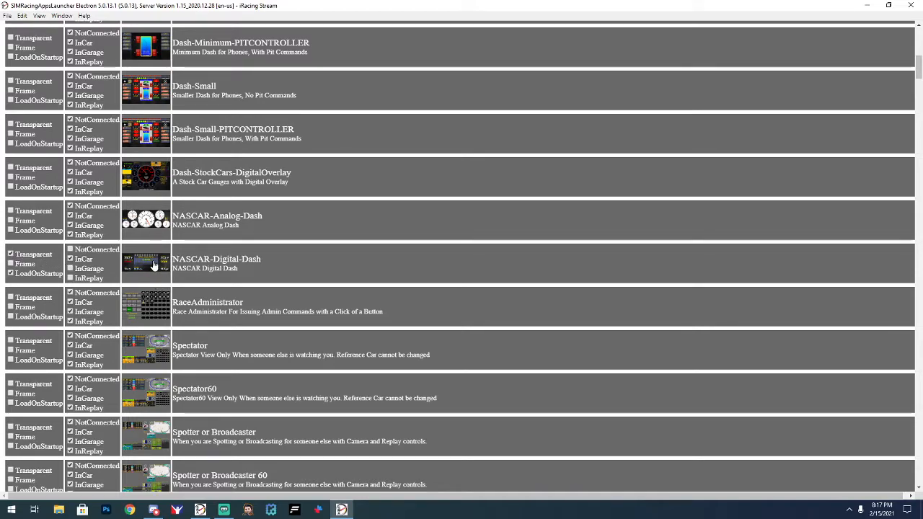
pyautogui.moveTo(193, 289)
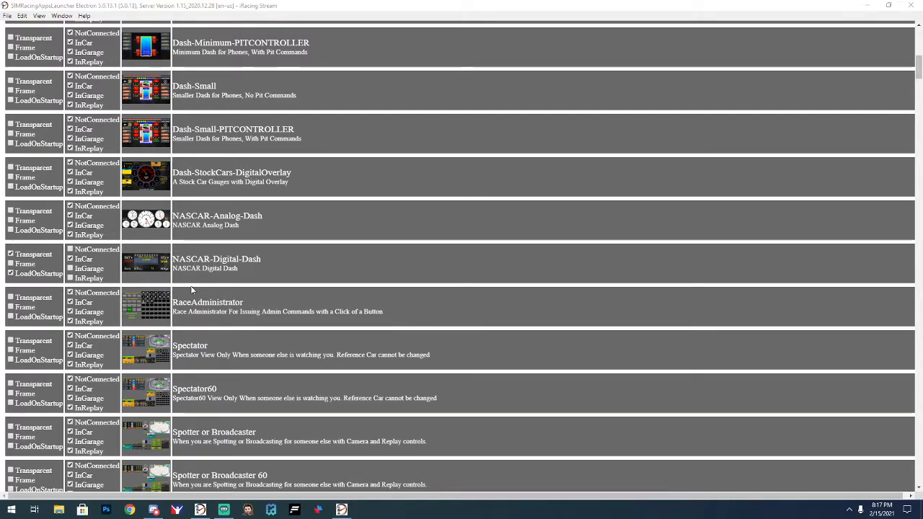
pyautogui.moveTo(145, 269)
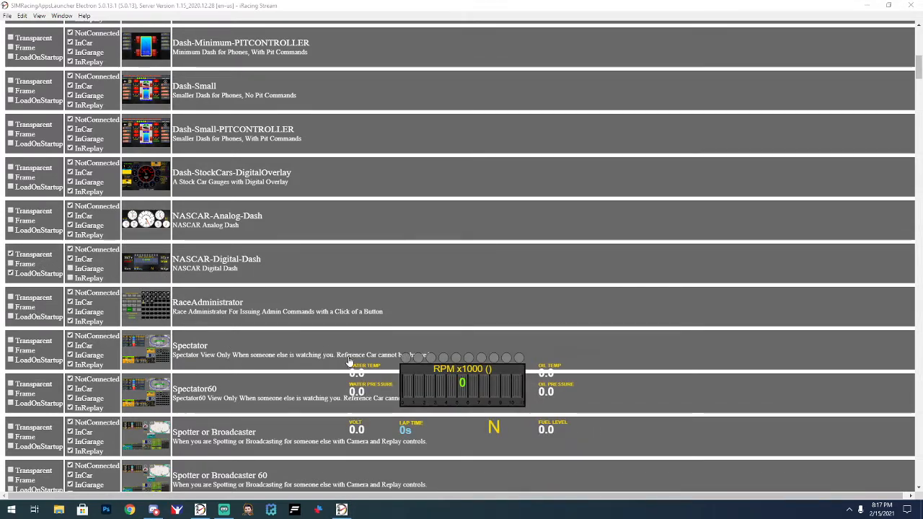
pyautogui.moveTo(453, 358)
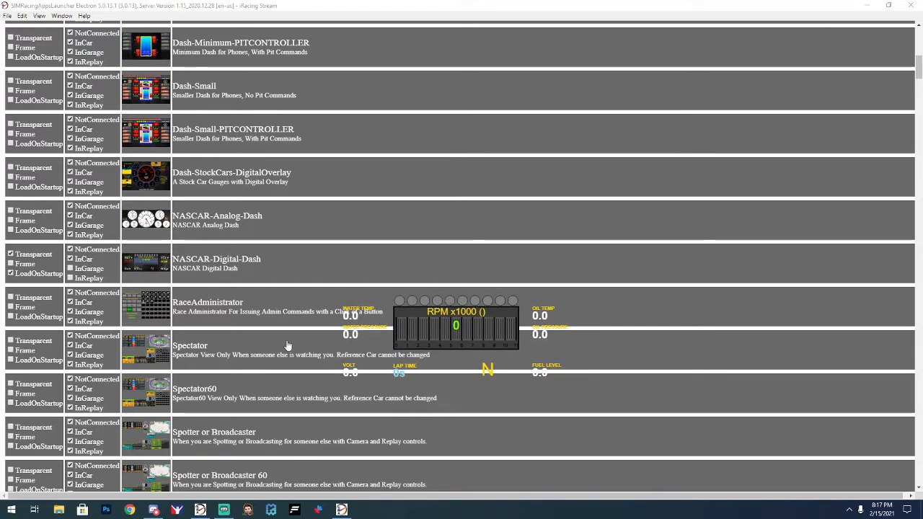
# Scroll the launcher list while the NASCAR Digital Dash overlay runs on top
pyautogui.scroll(-3)
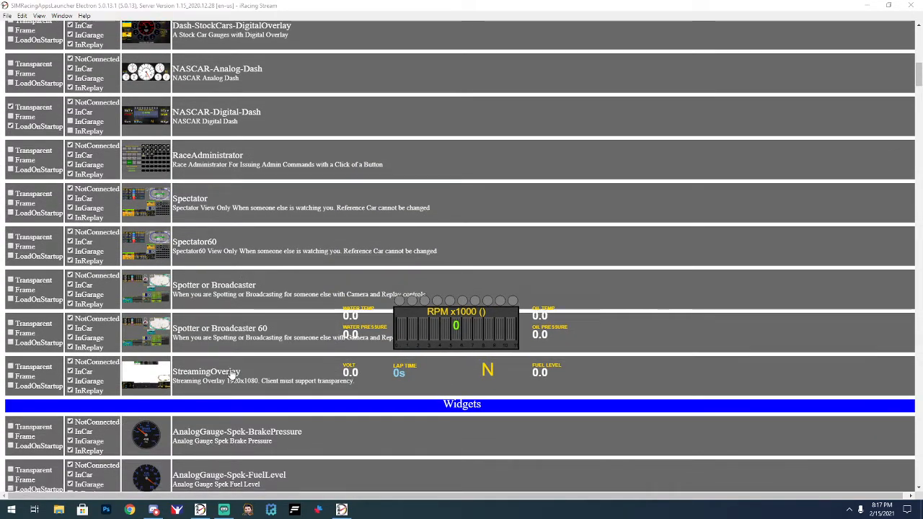
pyautogui.scroll(3)
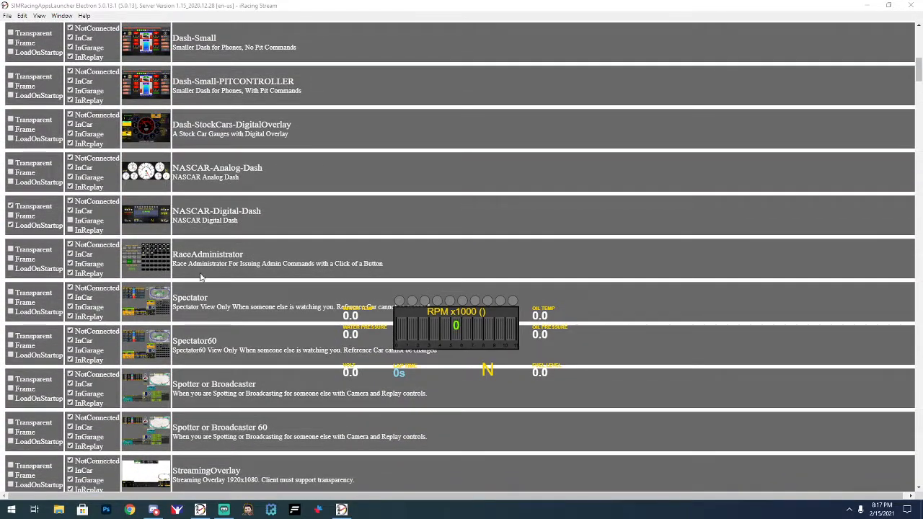
pyautogui.scroll(3)
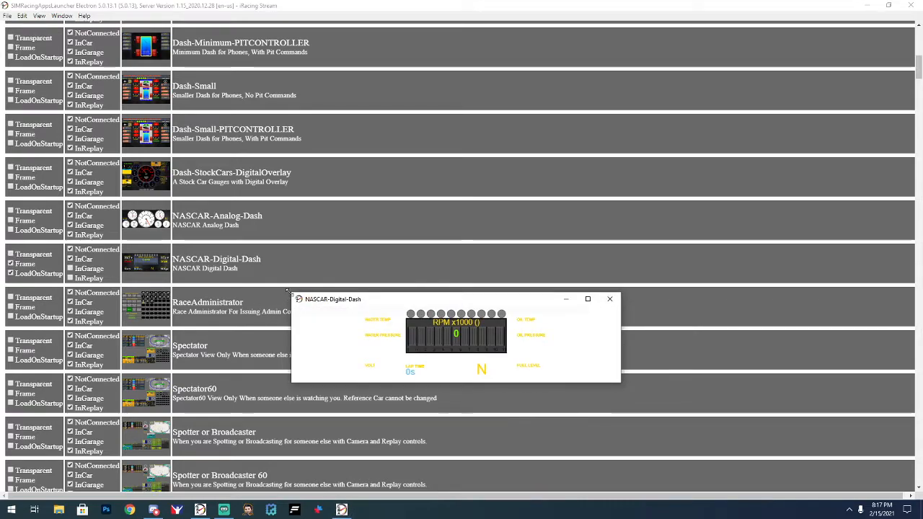
# Drag the NASCAR Digital Dash overlay into position near the middle of the screen
pyautogui.moveTo(331, 298); pyautogui.dragTo(310, 280)
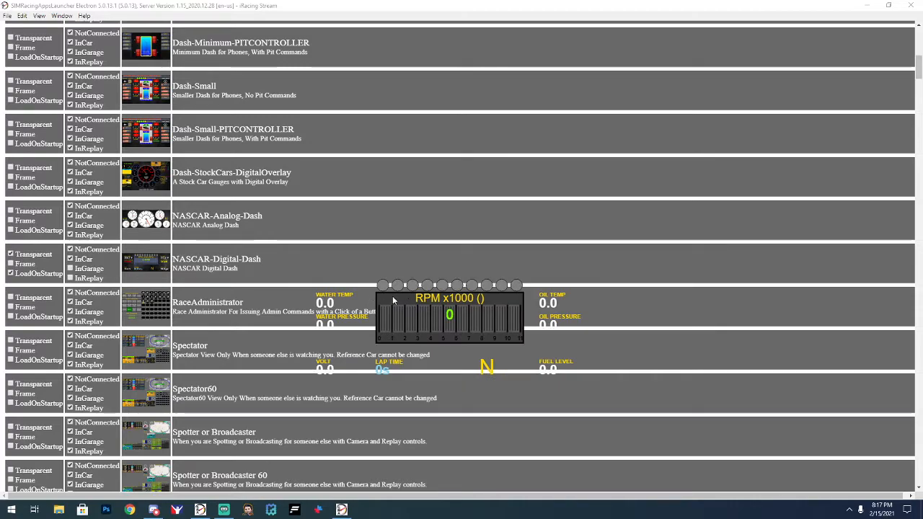
pyautogui.moveTo(652, 398)
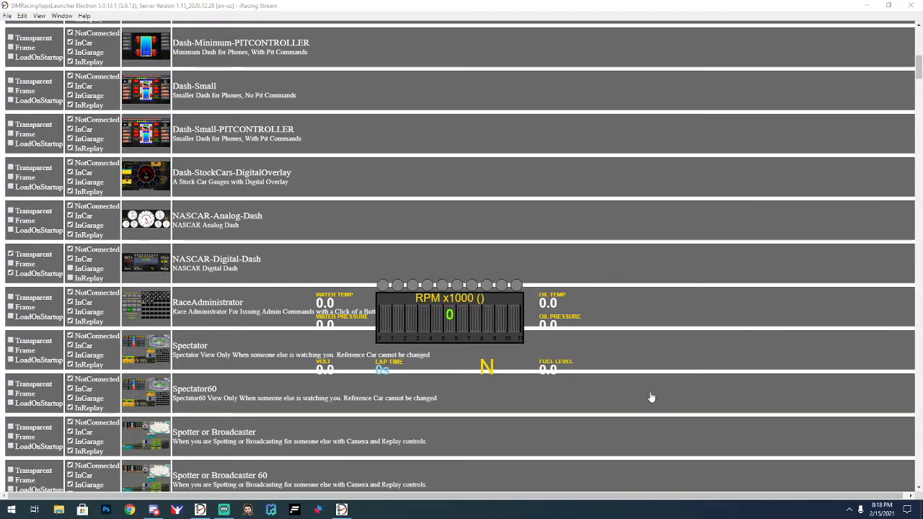
pyautogui.moveTo(662, 395)
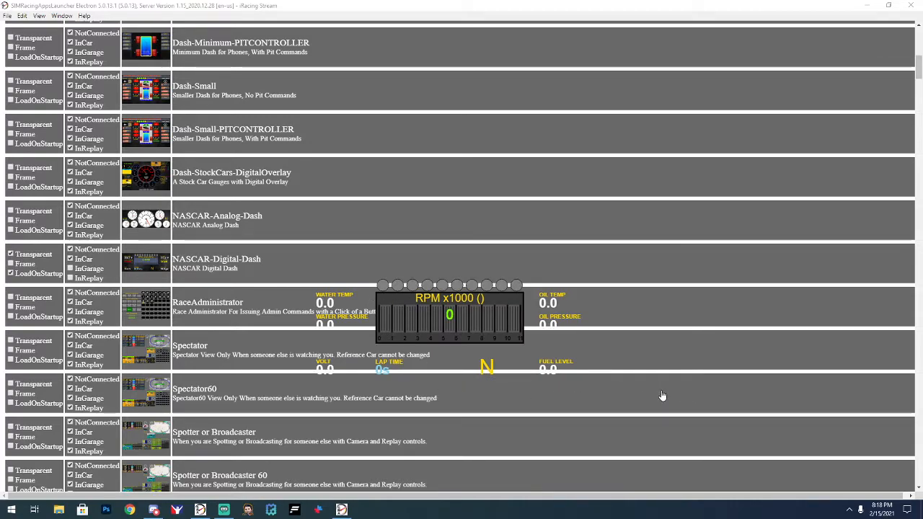
pyautogui.moveTo(240, 398)
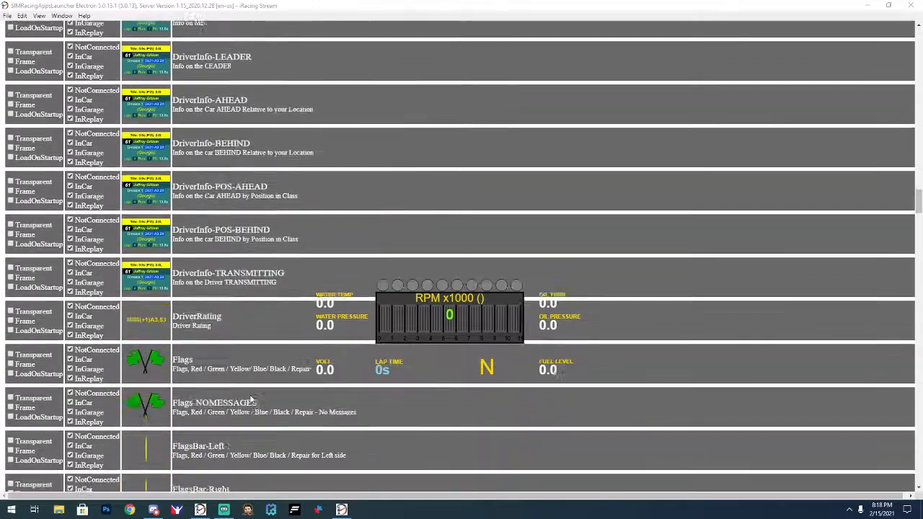
# Scroll the launcher list down to the TextGauge widgets, including Brake Bias Adjustment
pyautogui.scroll(-3)
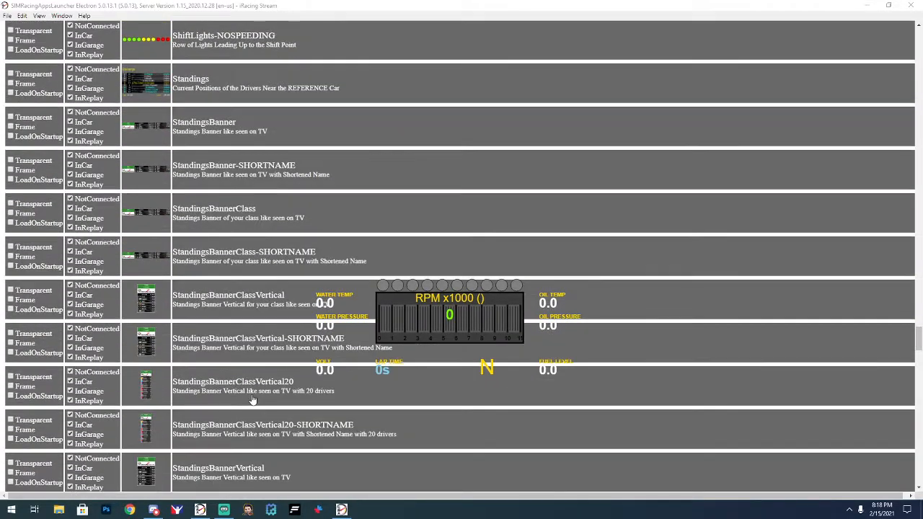
pyautogui.scroll(-3)
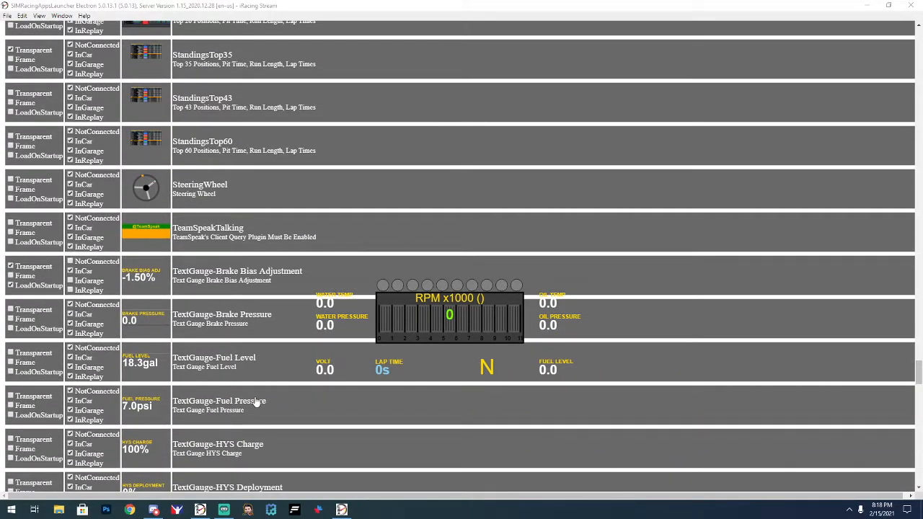
pyautogui.scroll(-3)
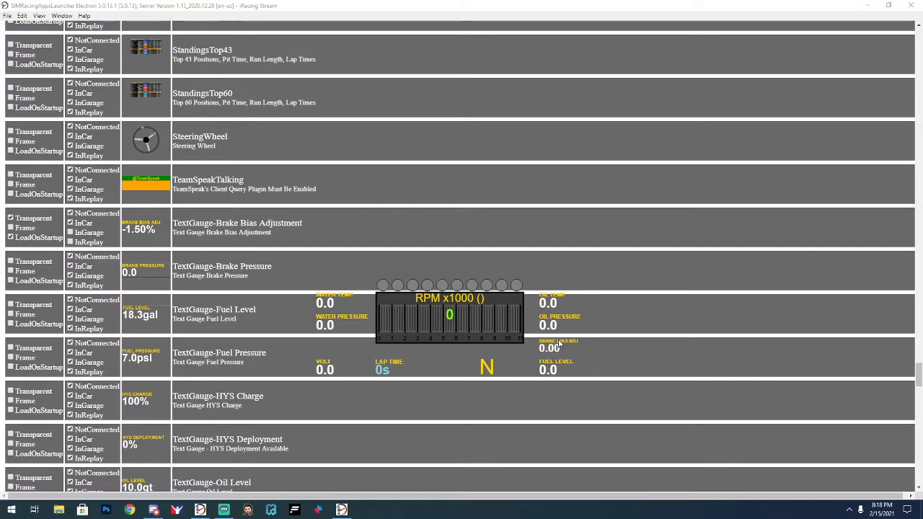
pyautogui.moveTo(526, 232)
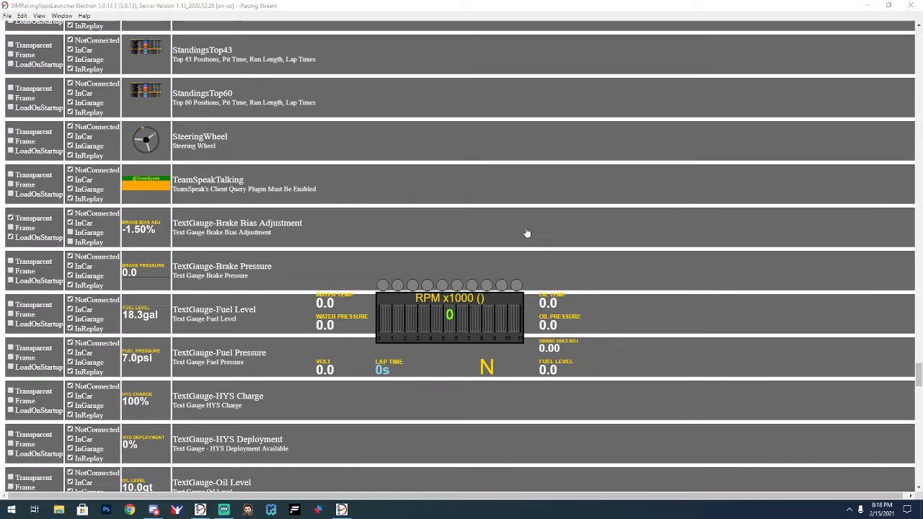
pyautogui.moveTo(257, 389)
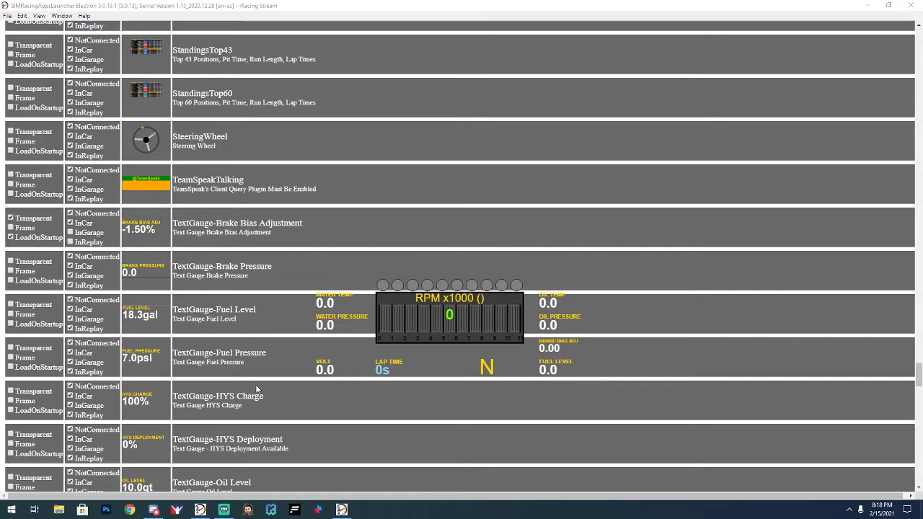
pyautogui.moveTo(311, 317)
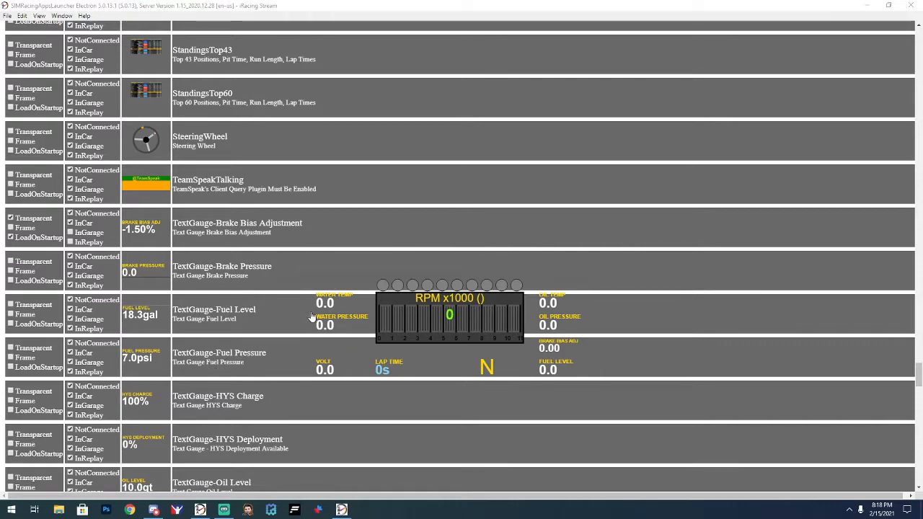
pyautogui.moveTo(239, 336)
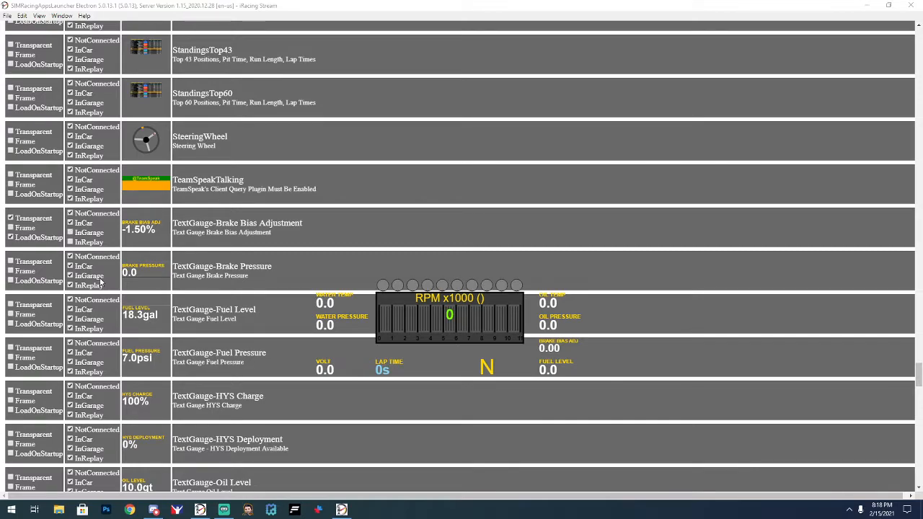
pyautogui.moveTo(221, 295)
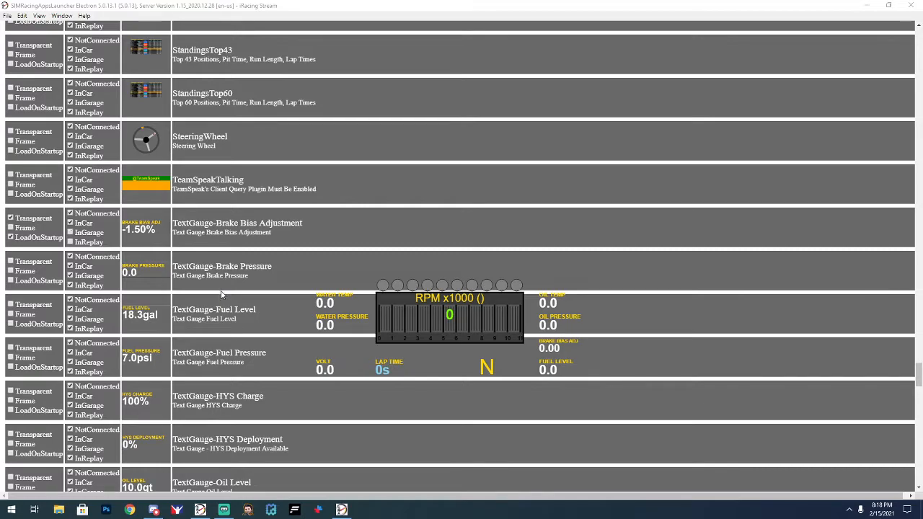
pyautogui.moveTo(407, 286)
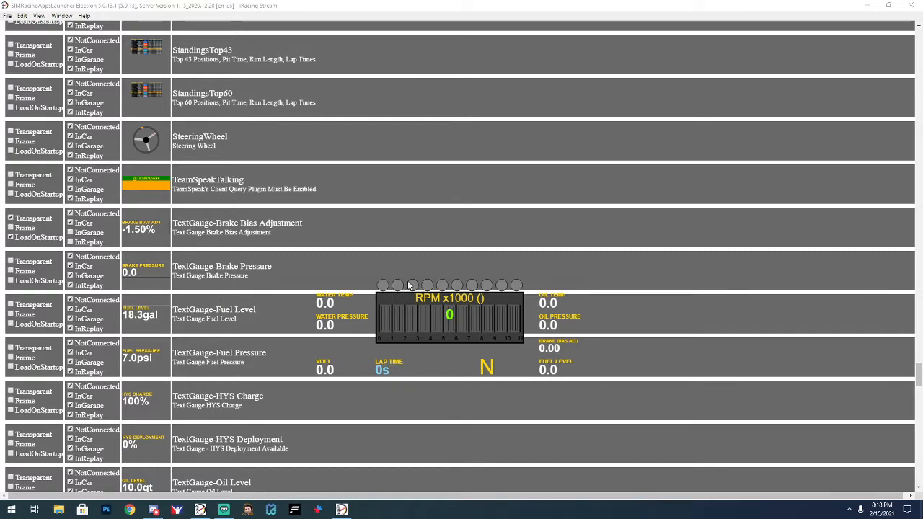
pyautogui.moveTo(456, 245)
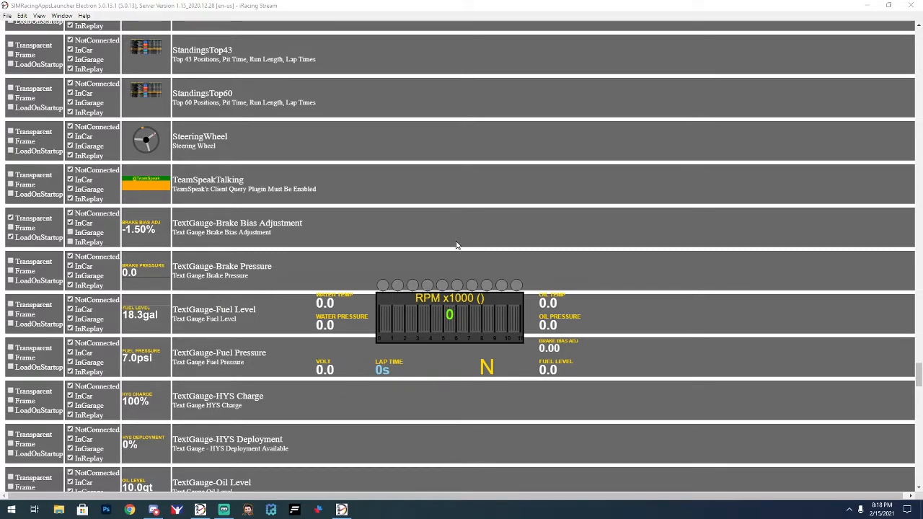
pyautogui.moveTo(675, 187)
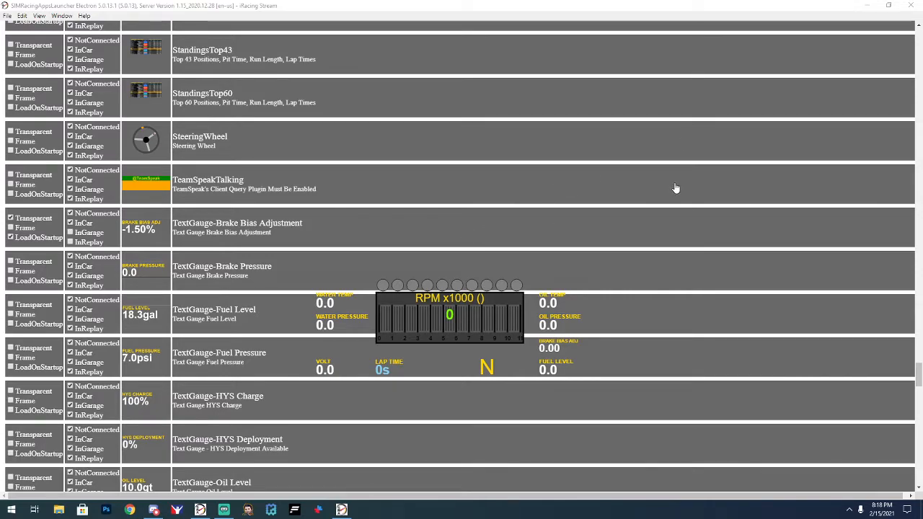
pyautogui.moveTo(712, 162)
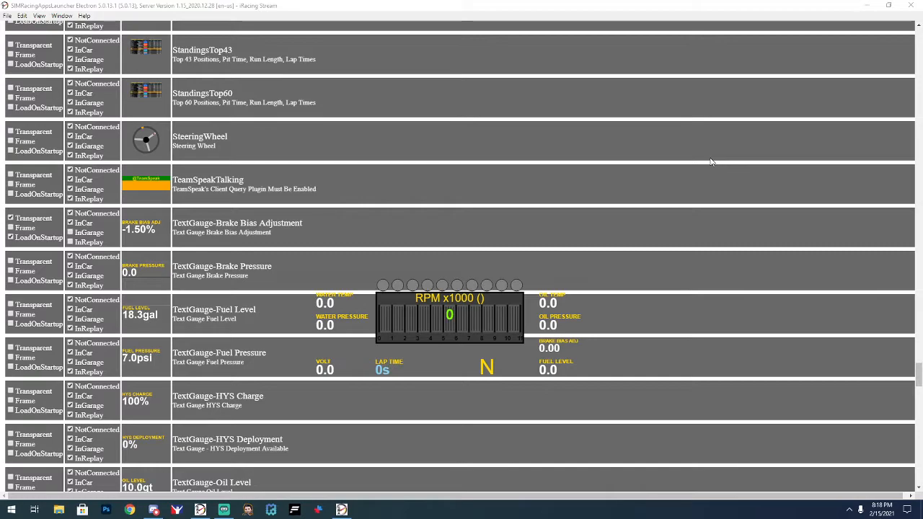
pyautogui.moveTo(666, 216)
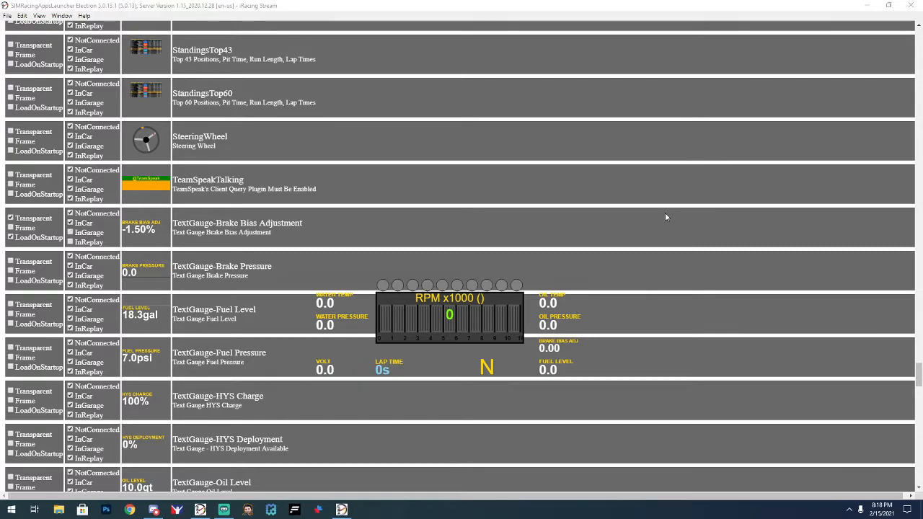